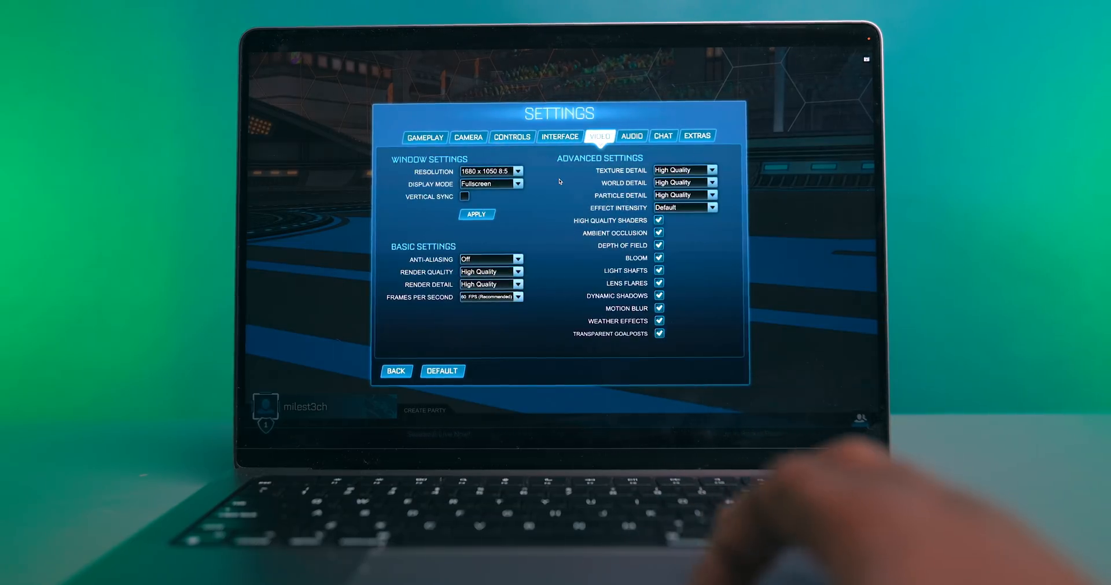
# Step: Open the 'Try This Out' GFN Thursday article on instant-play demos and scroll down a little
pyautogui.click(517, 171)
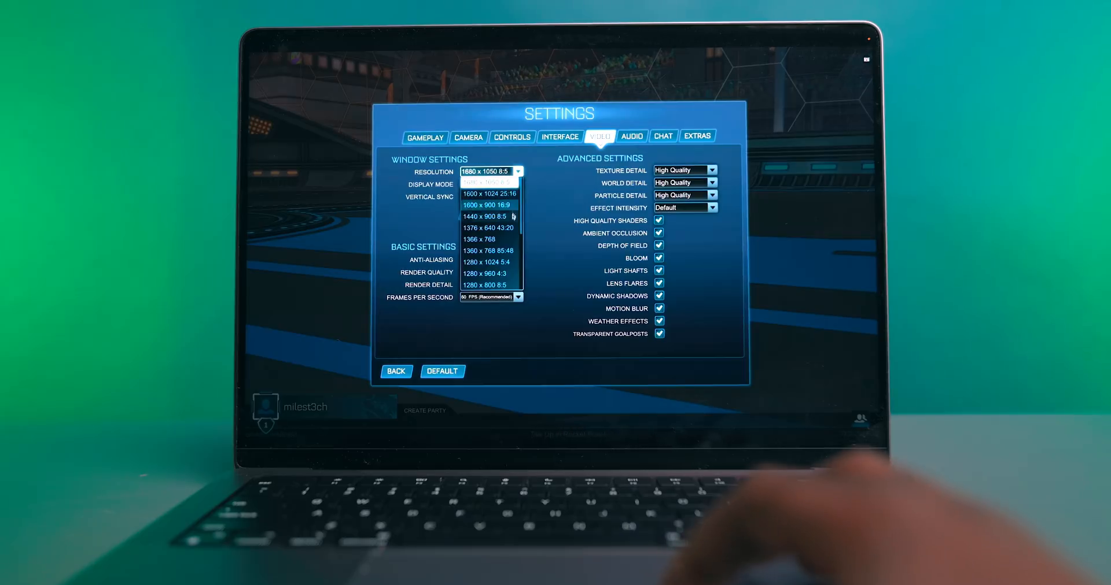
pyautogui.moveTo(491, 228)
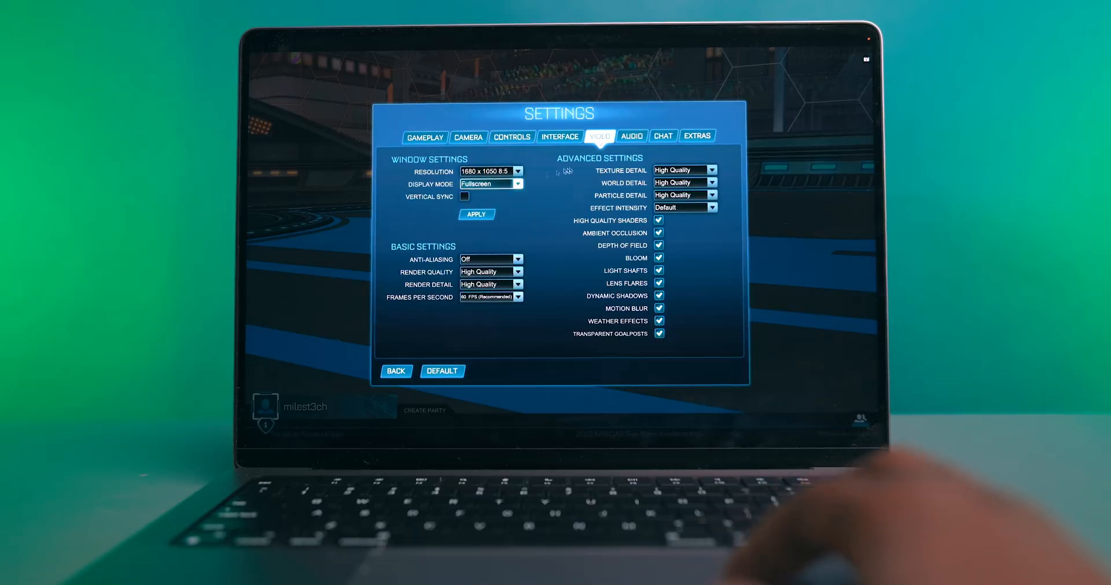
pyautogui.click(718, 170)
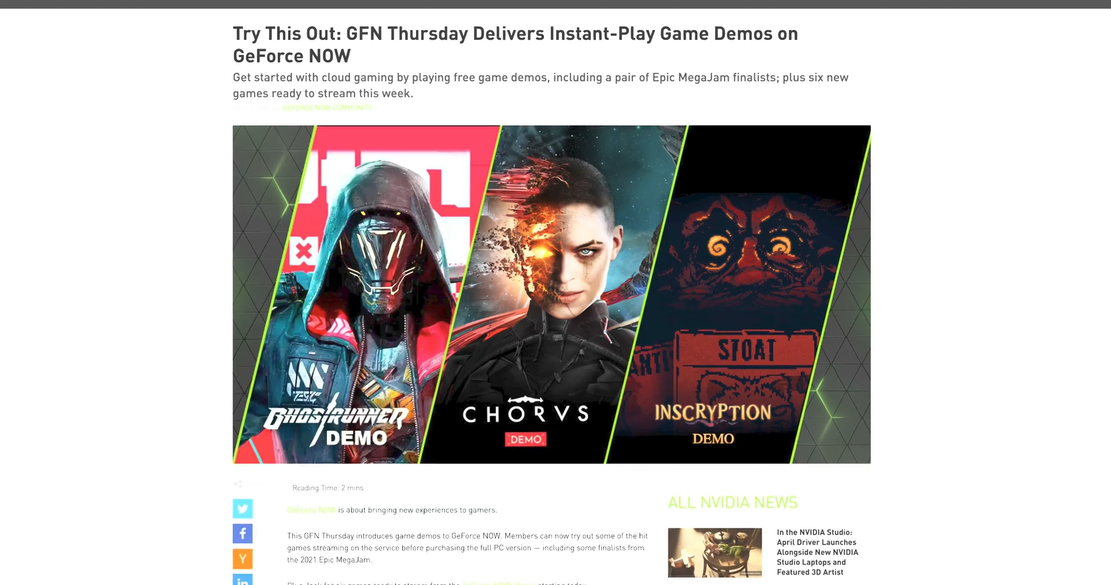
pyautogui.scroll(-3)
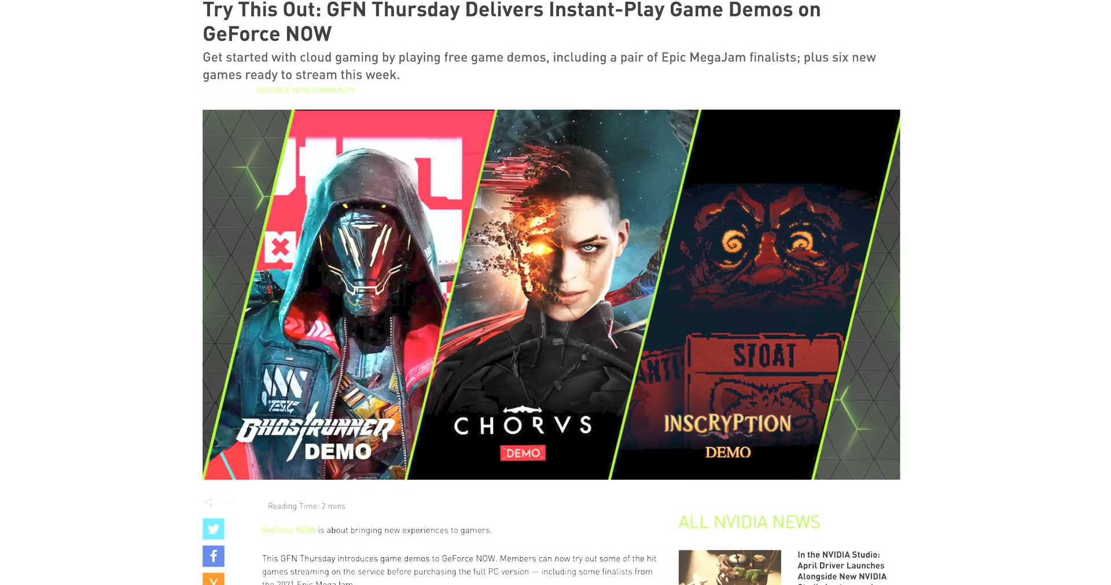